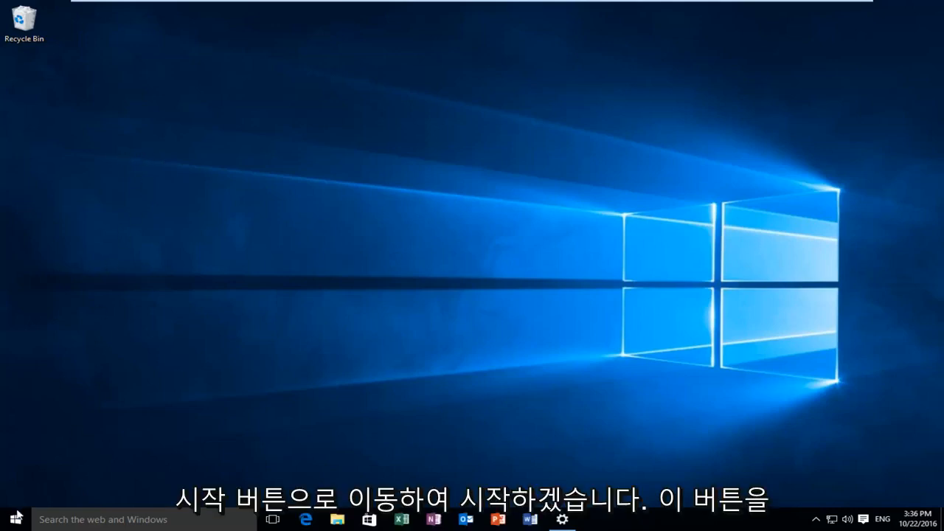
# - Launch Settings from the Start menu and return to its home page of categories
pyautogui.click(13, 519)
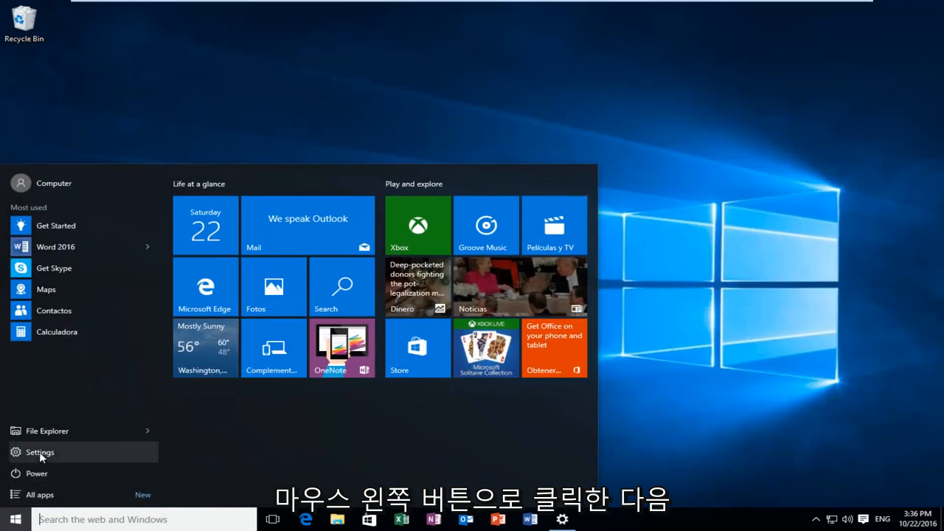
pyautogui.click(40, 451)
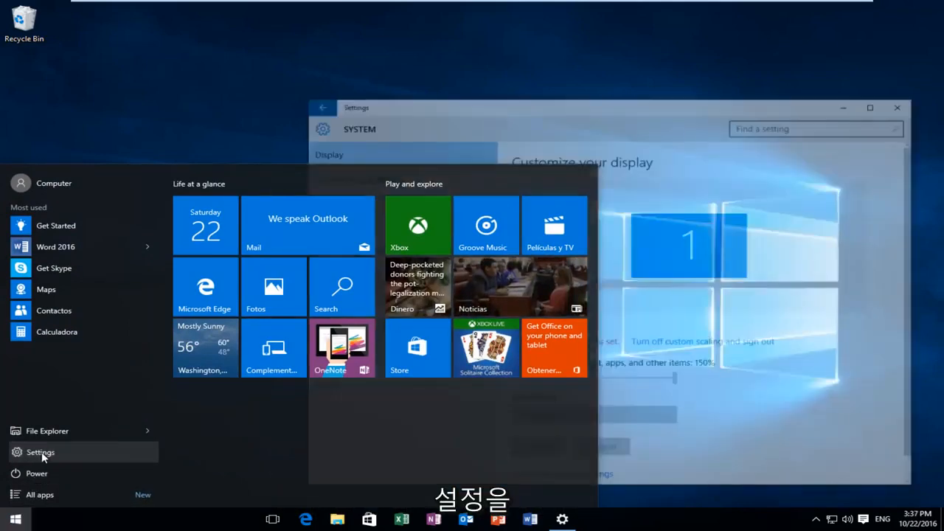
pyautogui.click(42, 451)
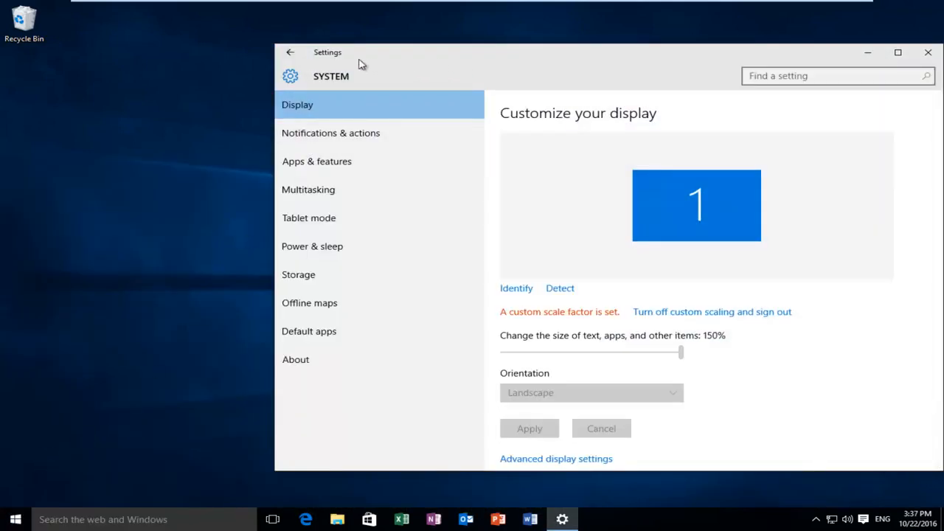
pyautogui.click(289, 52)
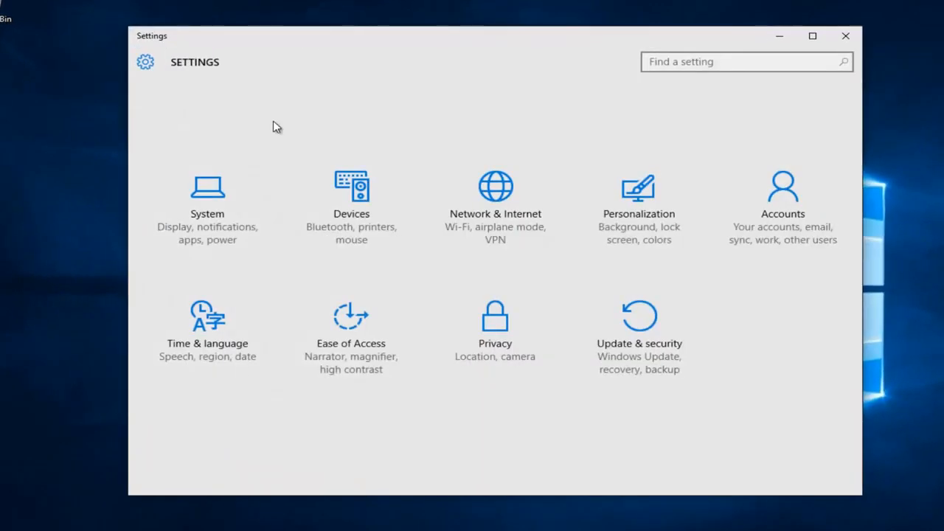
pyautogui.moveTo(279, 136)
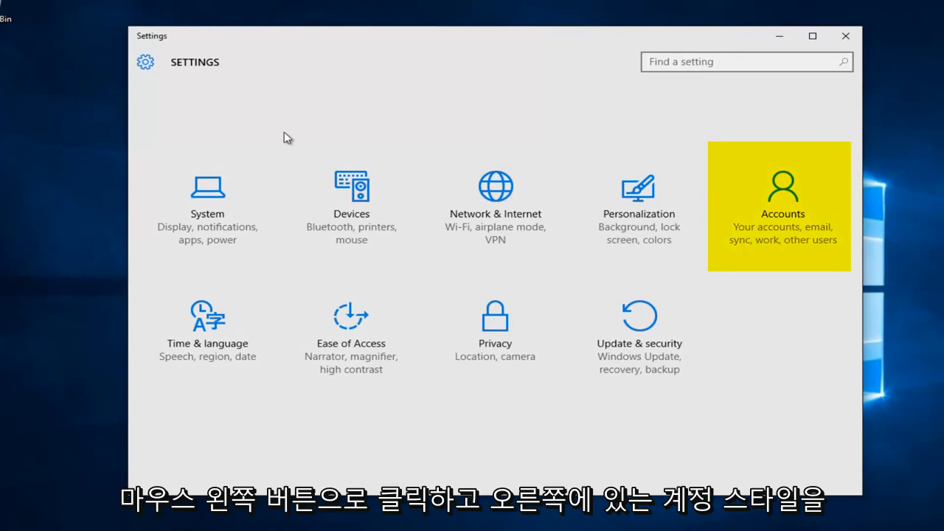
pyautogui.moveTo(797, 183)
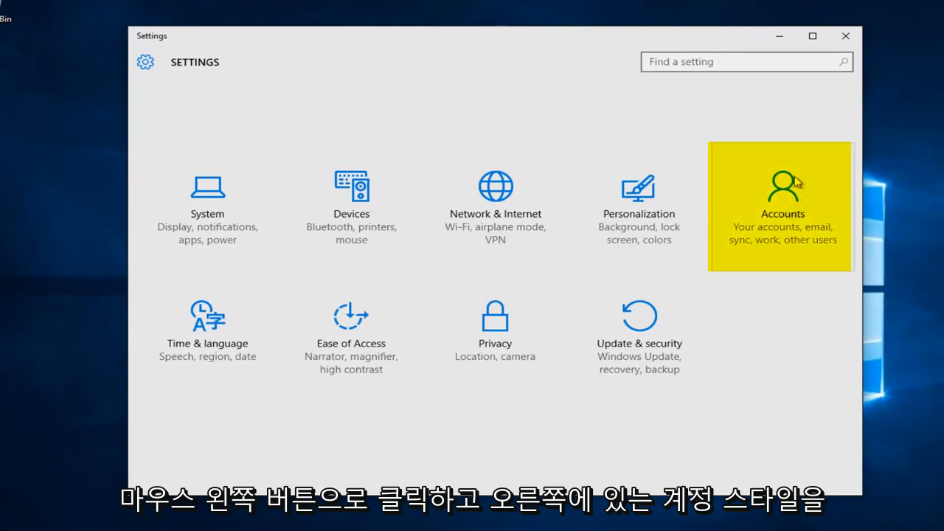
# - Enter the Accounts category showing the local Computer account's info
pyautogui.click(782, 207)
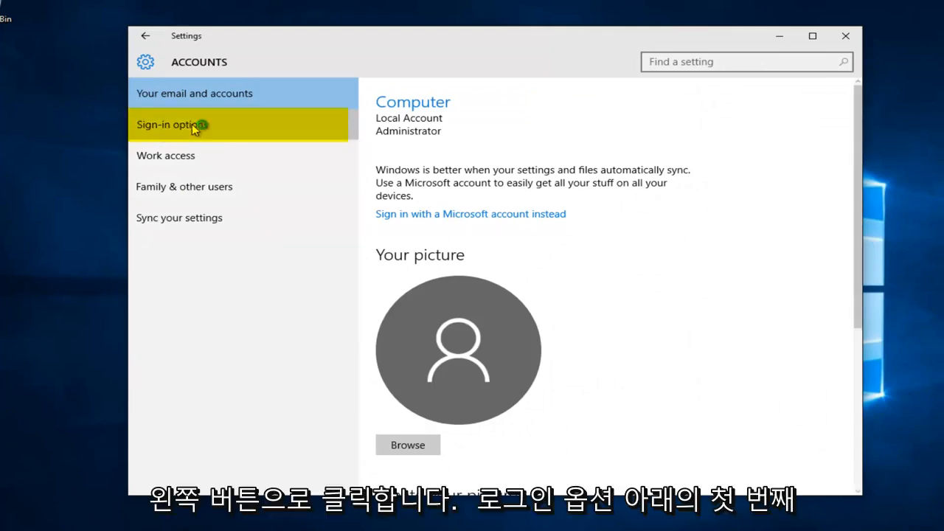
# - Show the Sign-in options page with the Require sign-in setting
pyautogui.click(172, 124)
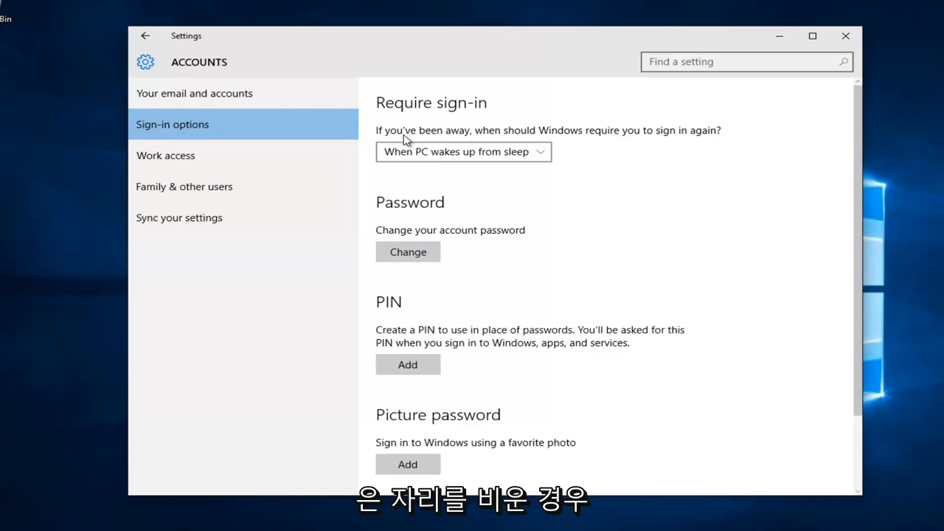
pyautogui.moveTo(661, 140)
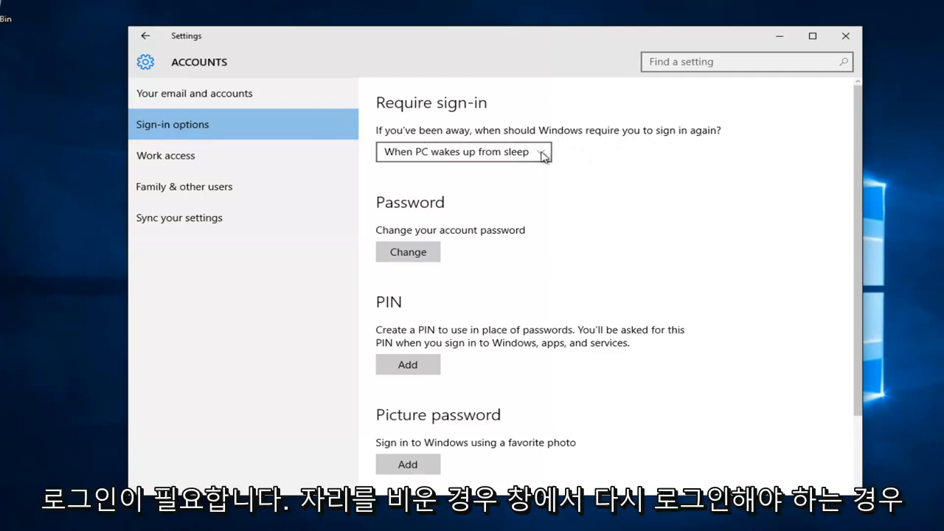
# - Set Require sign-in to Never so waking from sleep skips the login prompt
pyautogui.click(463, 151)
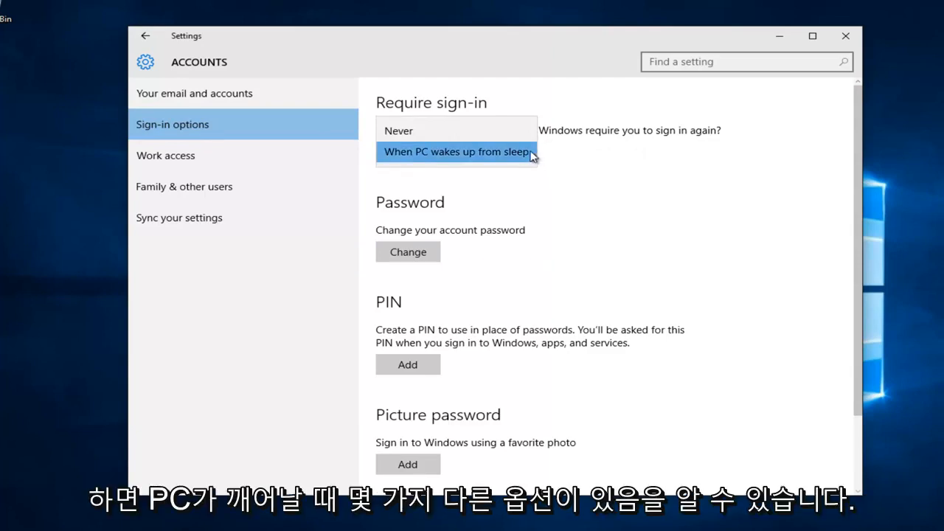
pyautogui.moveTo(494, 158)
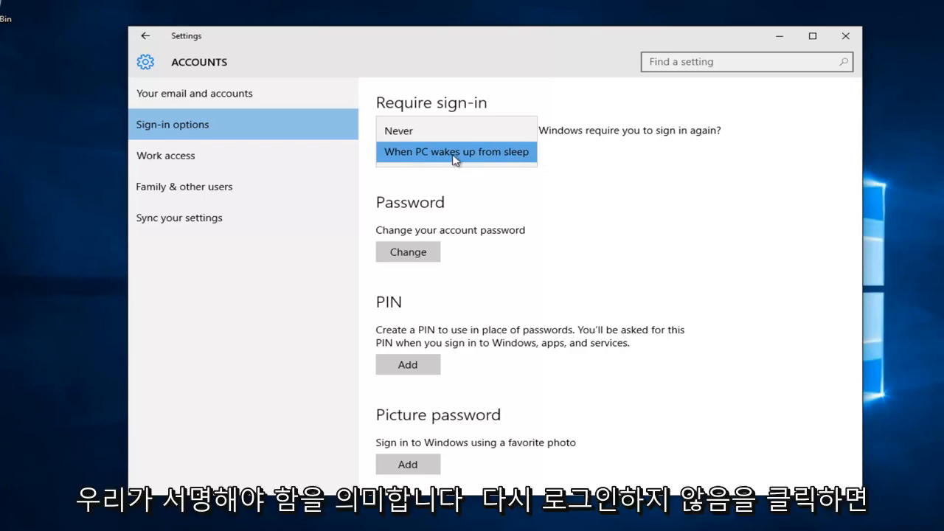
pyautogui.moveTo(398, 130)
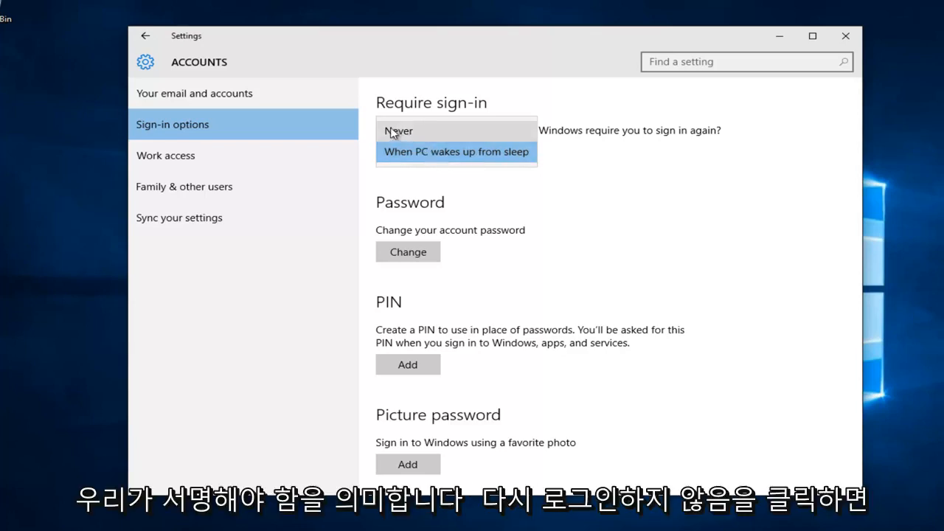
pyautogui.click(399, 130)
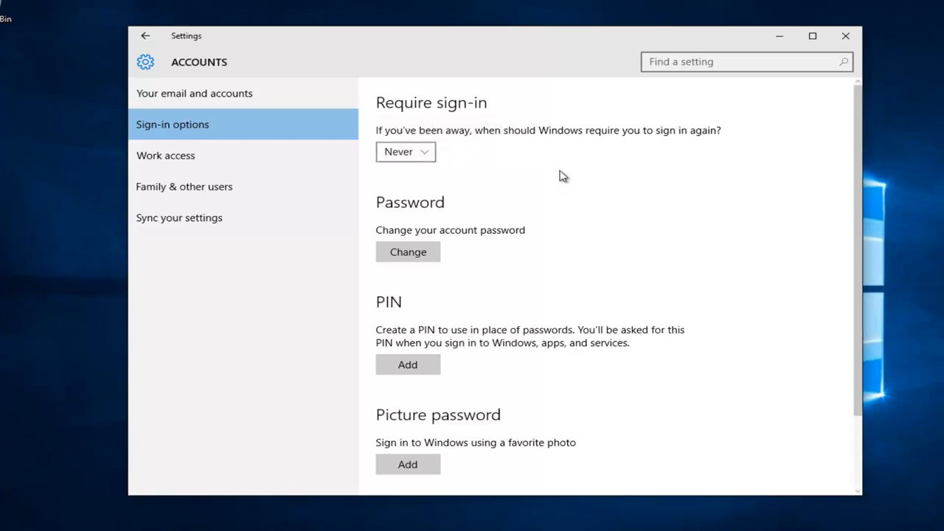
pyautogui.moveTo(581, 165)
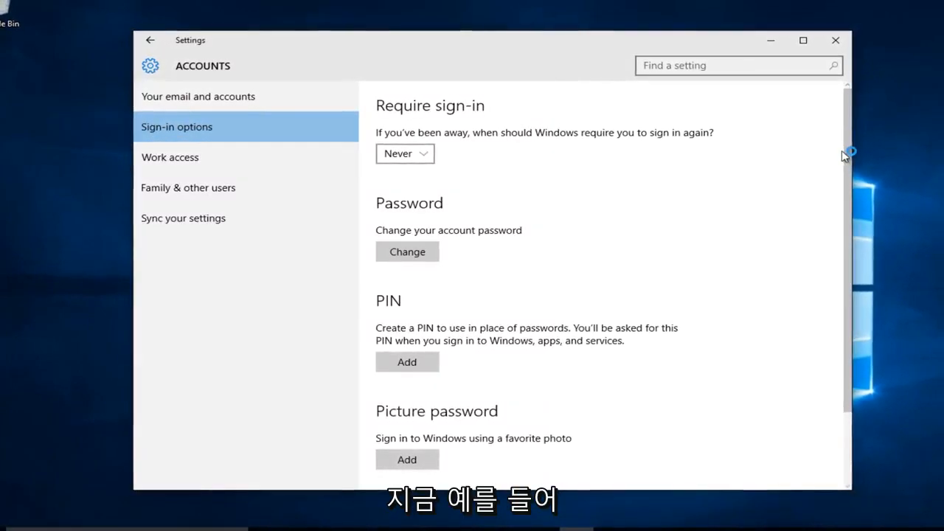
# - Close the Settings window, keeping Require sign-in at Never
pyautogui.scroll(-3)
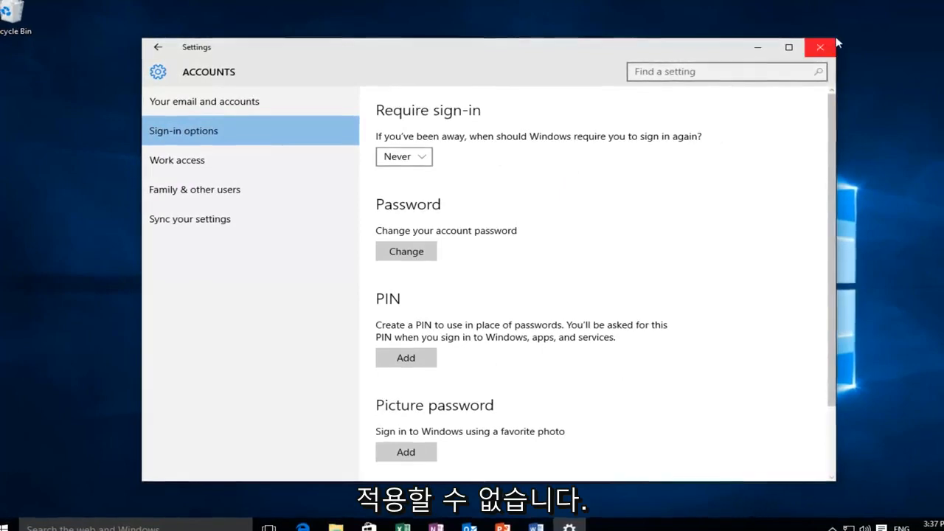
pyautogui.click(821, 47)
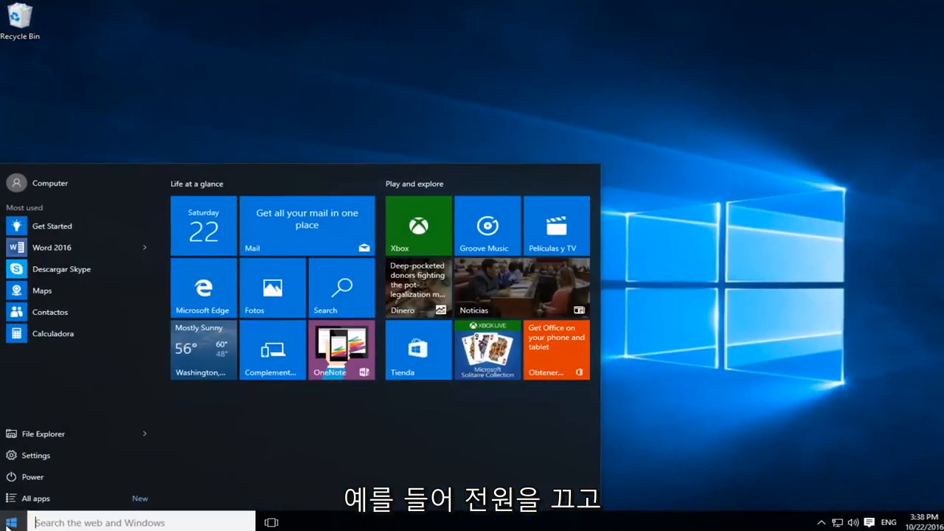
# - Use Power from the Start menu to sleep the PC and wake to the desktop
pyautogui.click(33, 476)
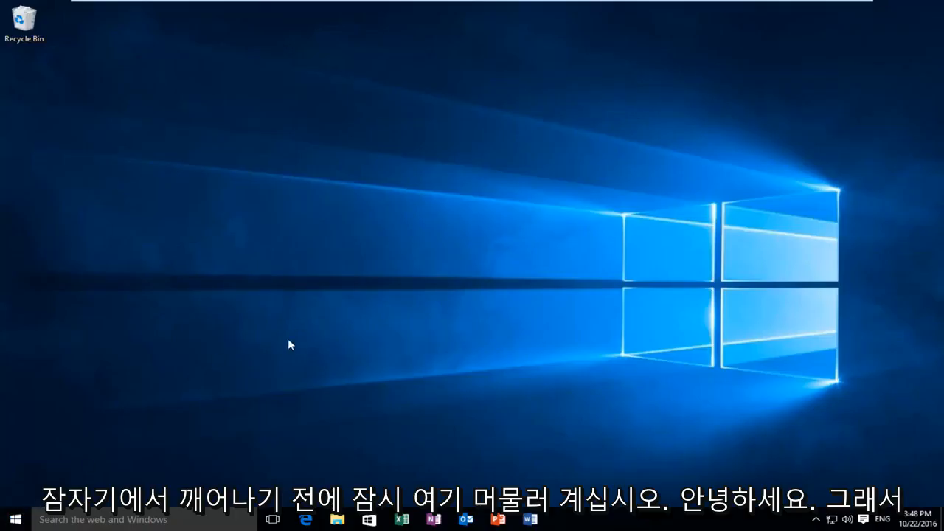
pyautogui.moveTo(248, 283)
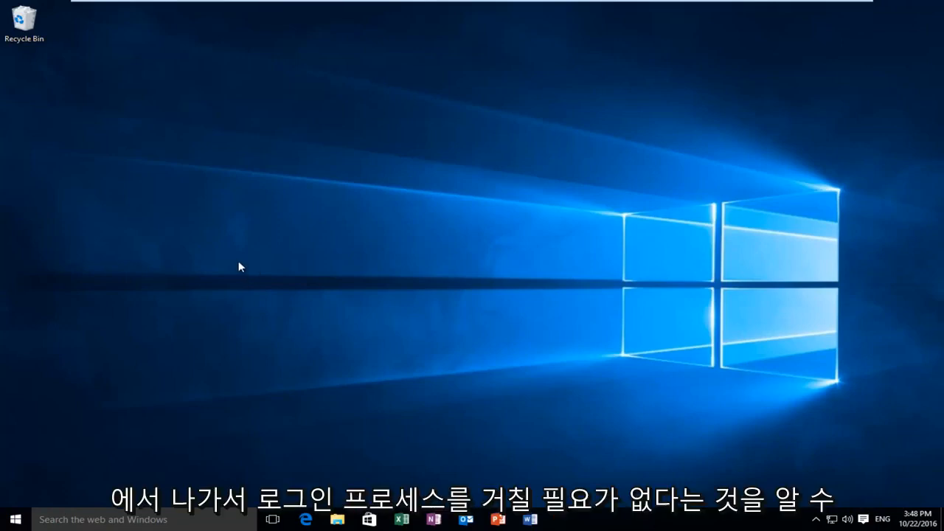
pyautogui.moveTo(472, 294)
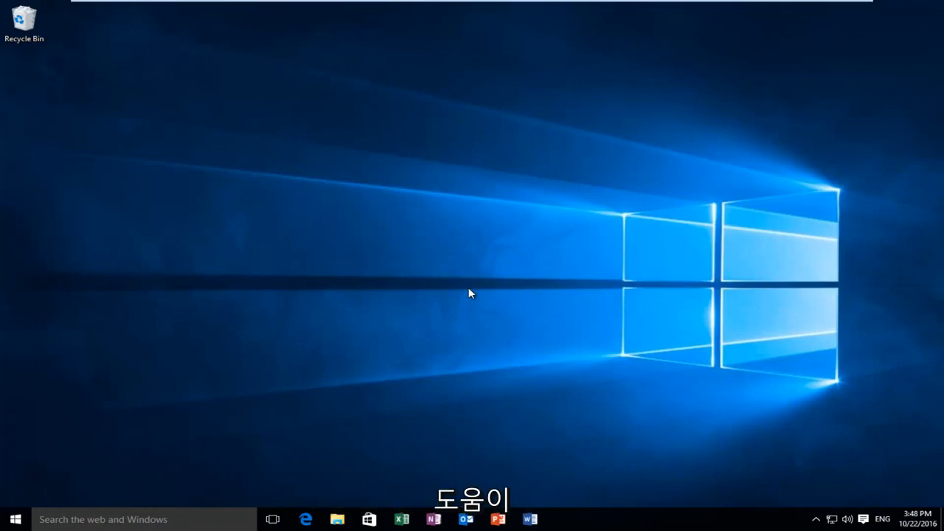
pyautogui.moveTo(459, 295)
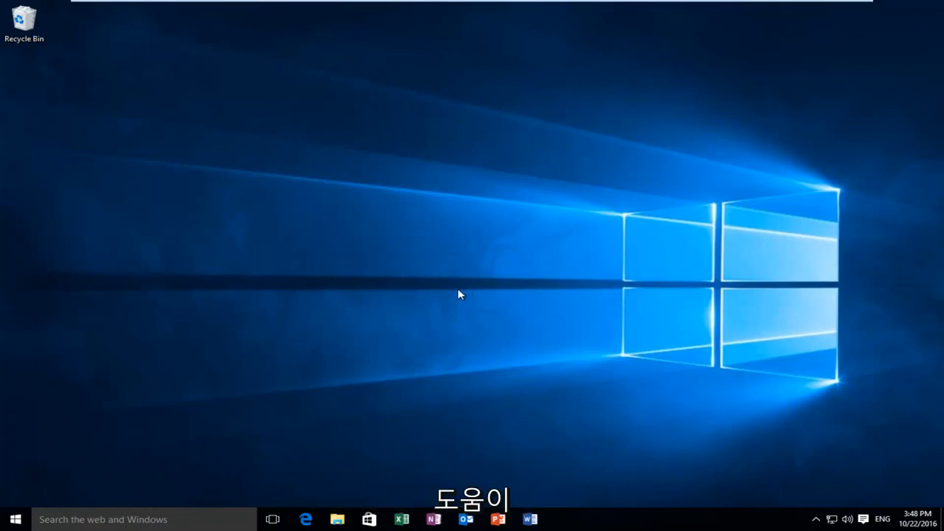